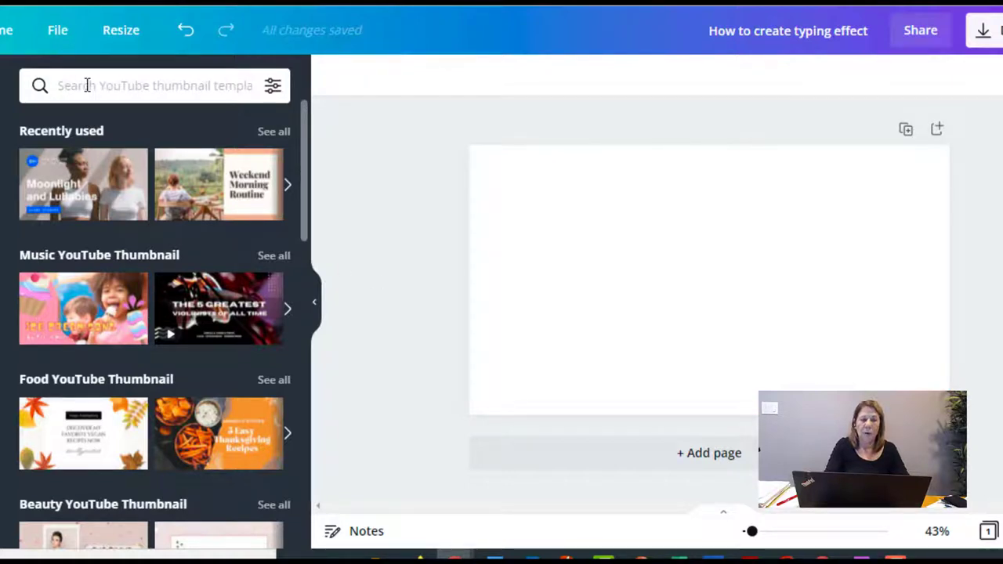
Enter 'search bar' as the search term in the side panel
{"action": "type", "text": "s"}
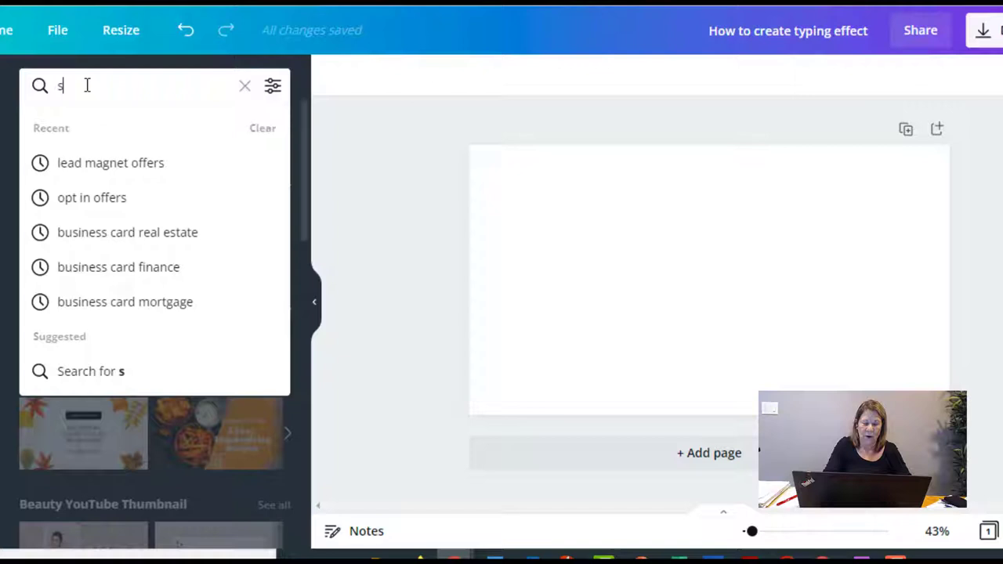
{"action": "type", "text": "earch"}
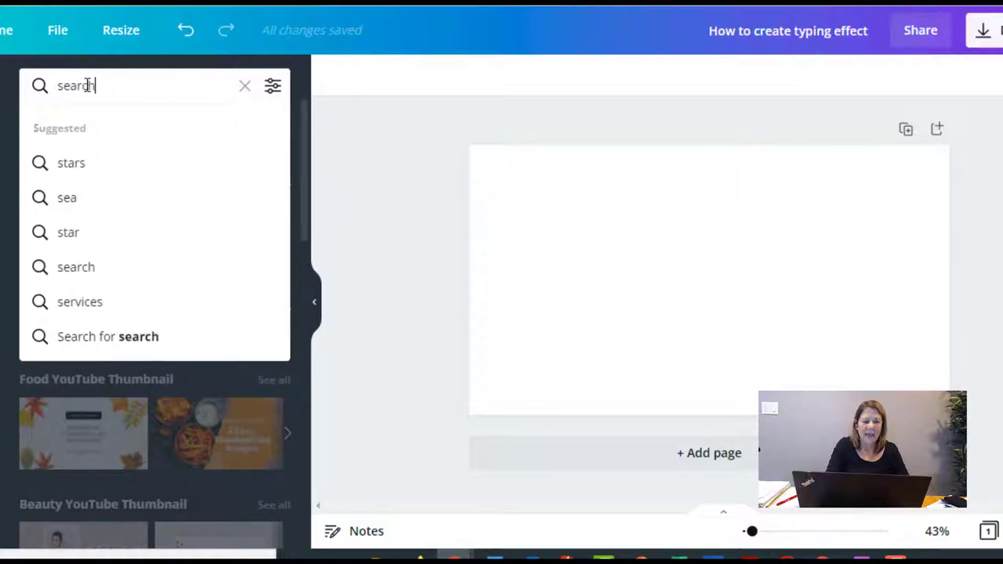
{"action": "type", "text": "bar"}
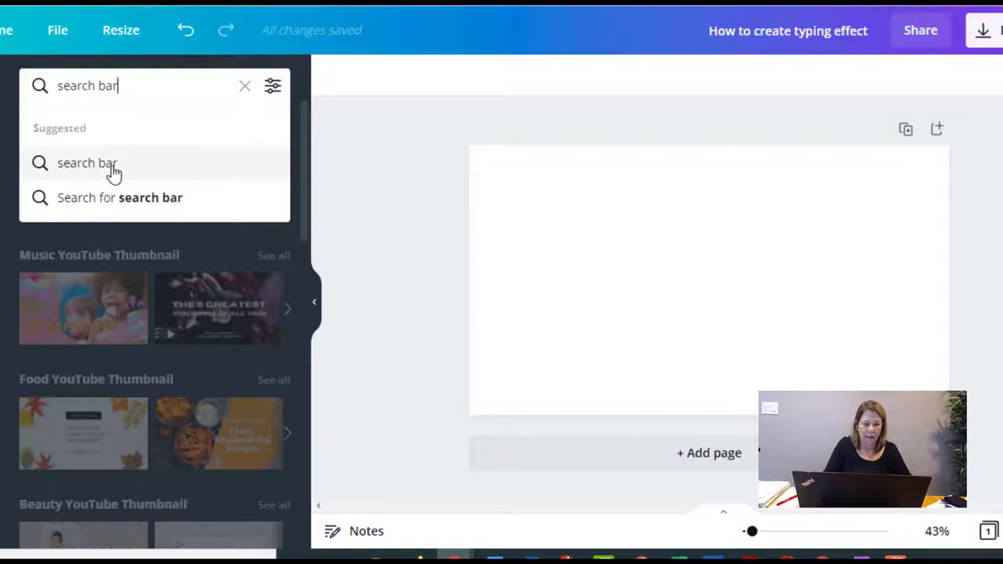
Run the 'search bar' Elements search and scroll through the search-bar graphics
{"action": "left_click", "coordinate": [88, 163]}
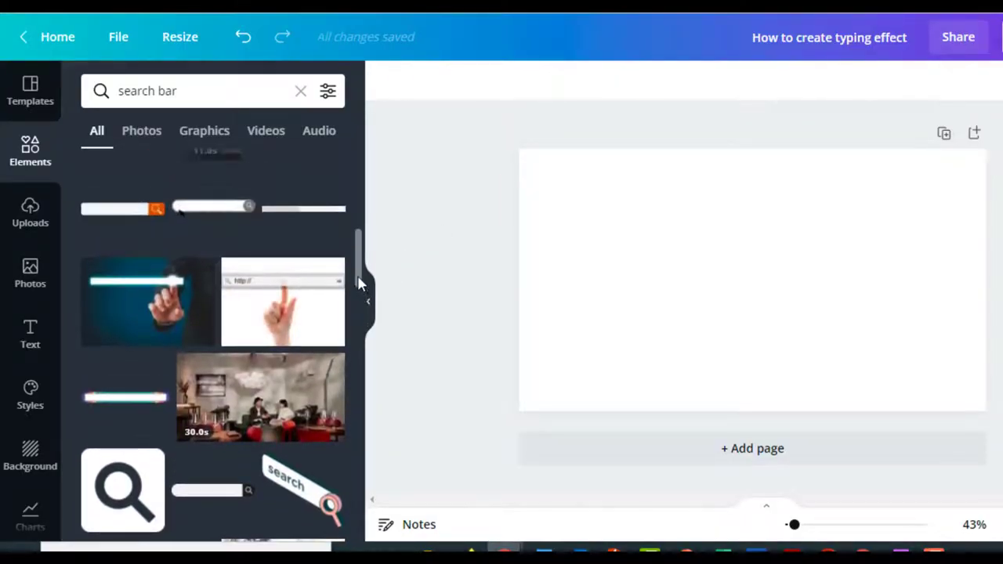
{"action": "mouse_move", "coordinate": [153, 227]}
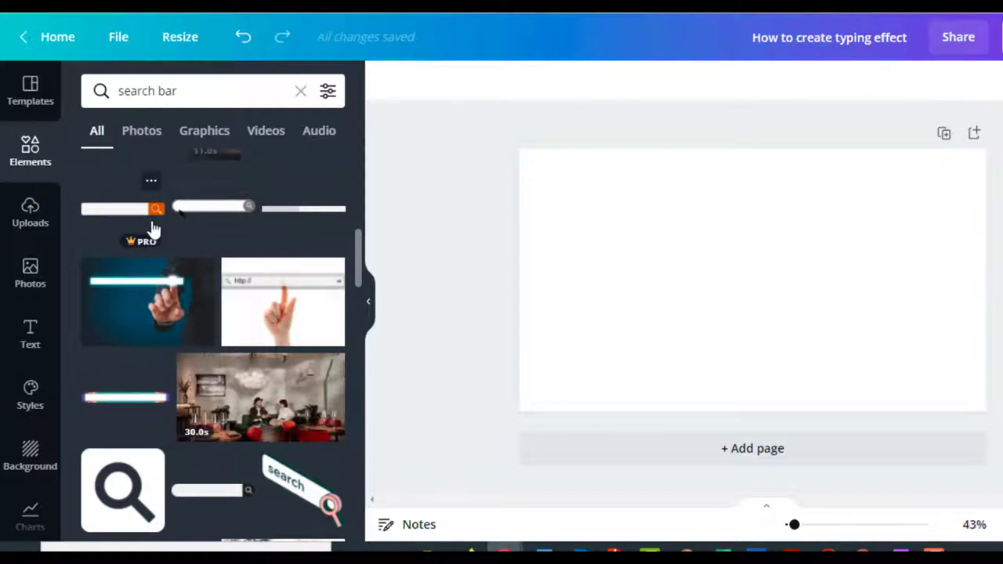
{"action": "mouse_move", "coordinate": [301, 207]}
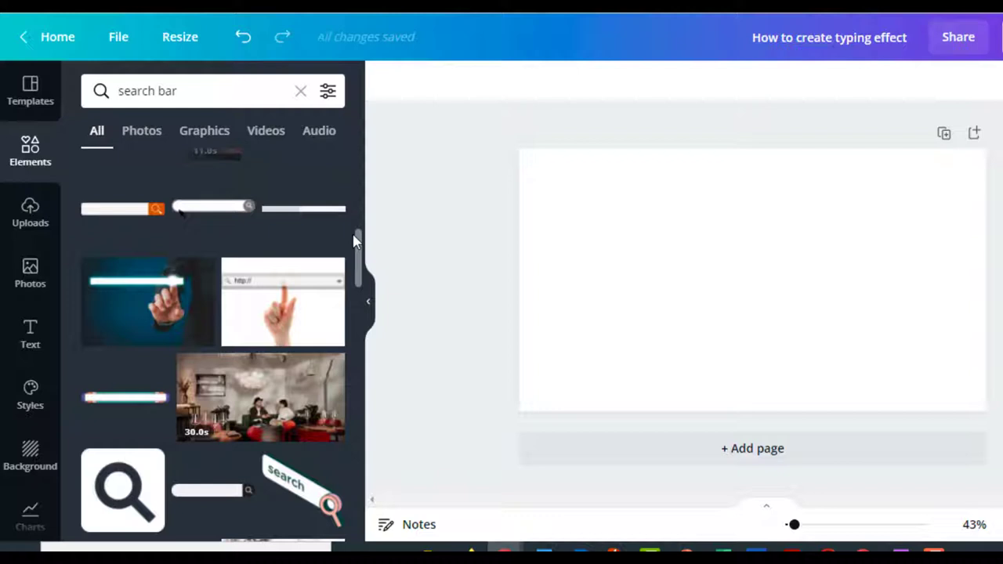
{"action": "mouse_move", "coordinate": [357, 252]}
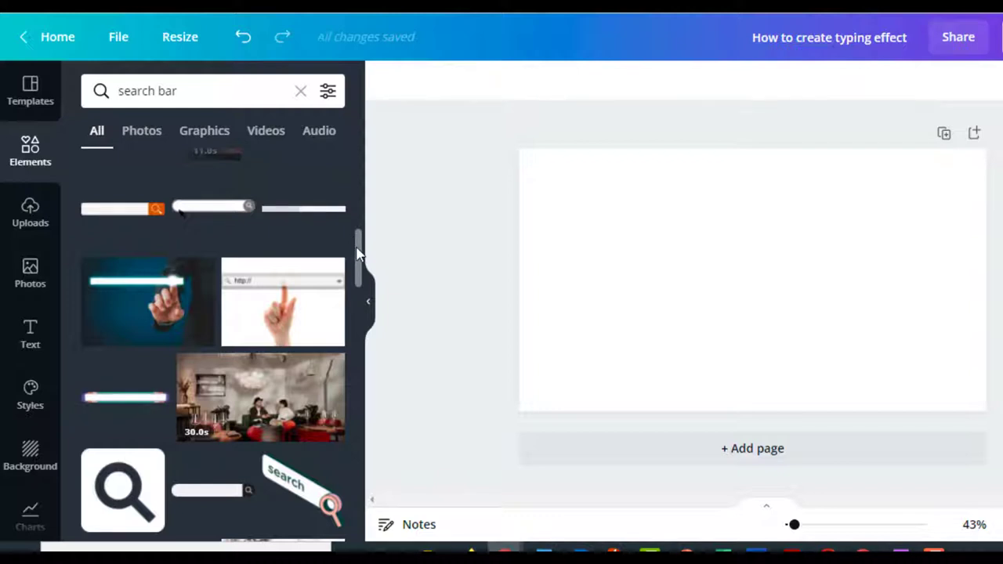
{"action": "scroll", "scroll_direction": "down", "scroll_amount": 3}
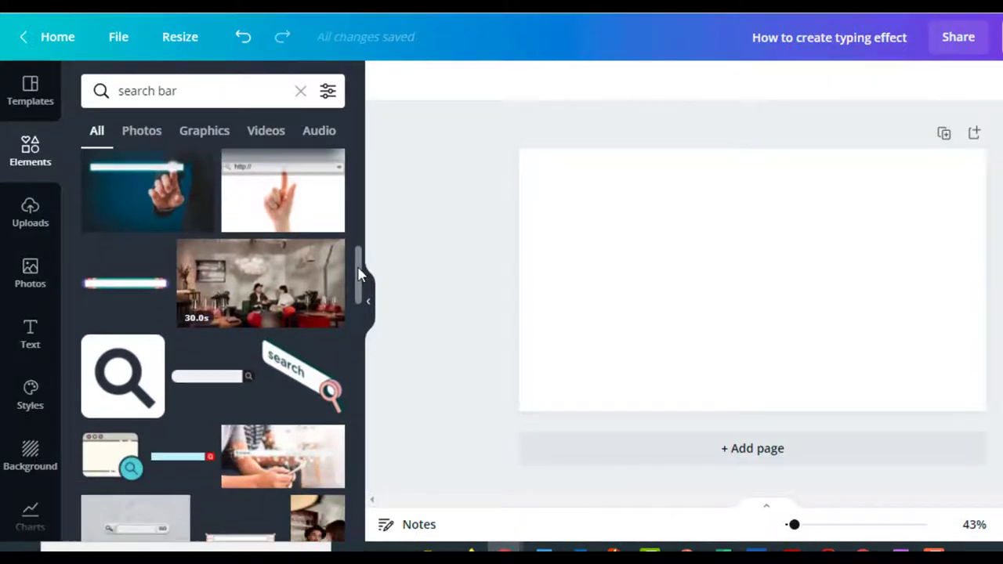
{"action": "scroll", "scroll_direction": "down", "scroll_amount": 3}
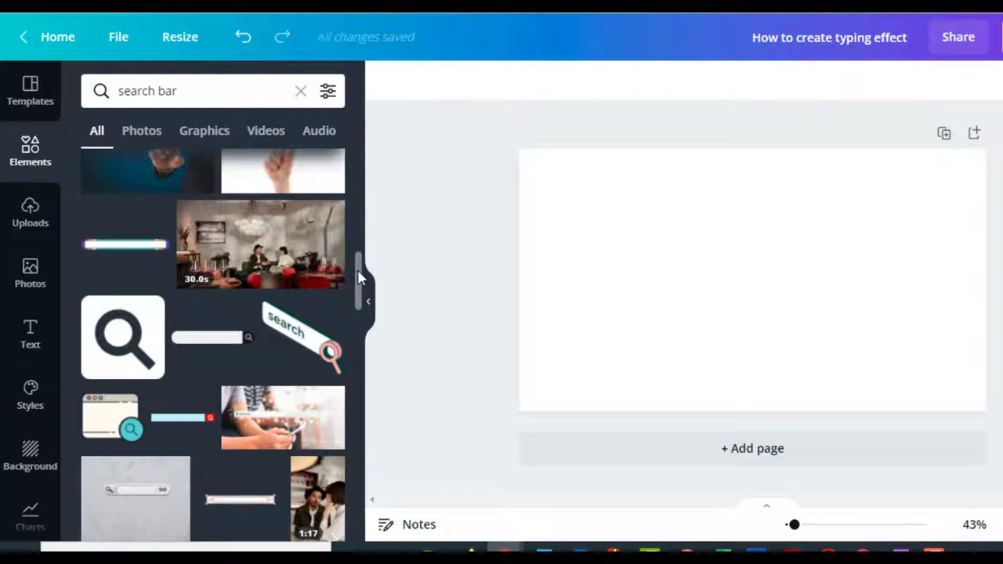
{"action": "scroll", "scroll_direction": "up", "scroll_amount": 3}
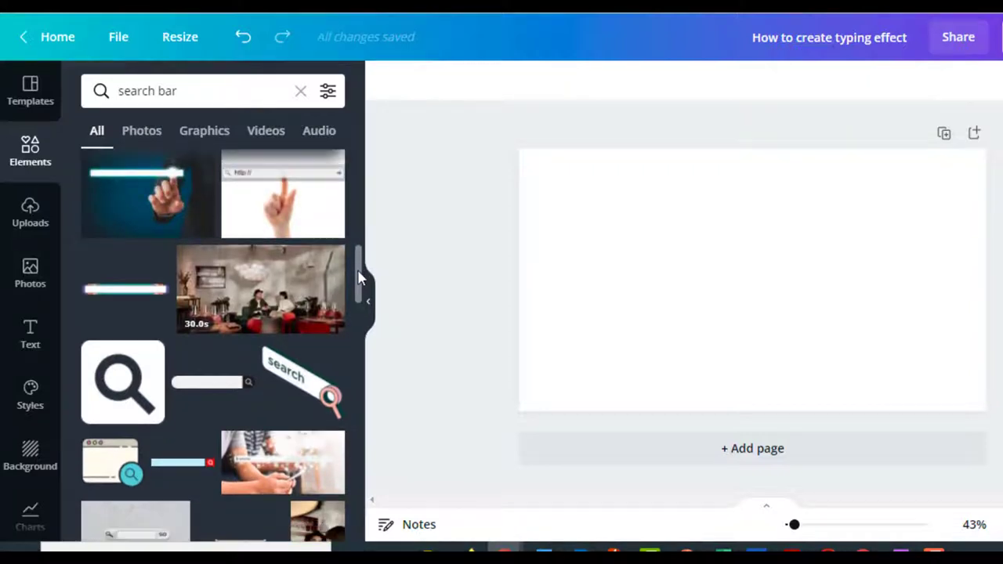